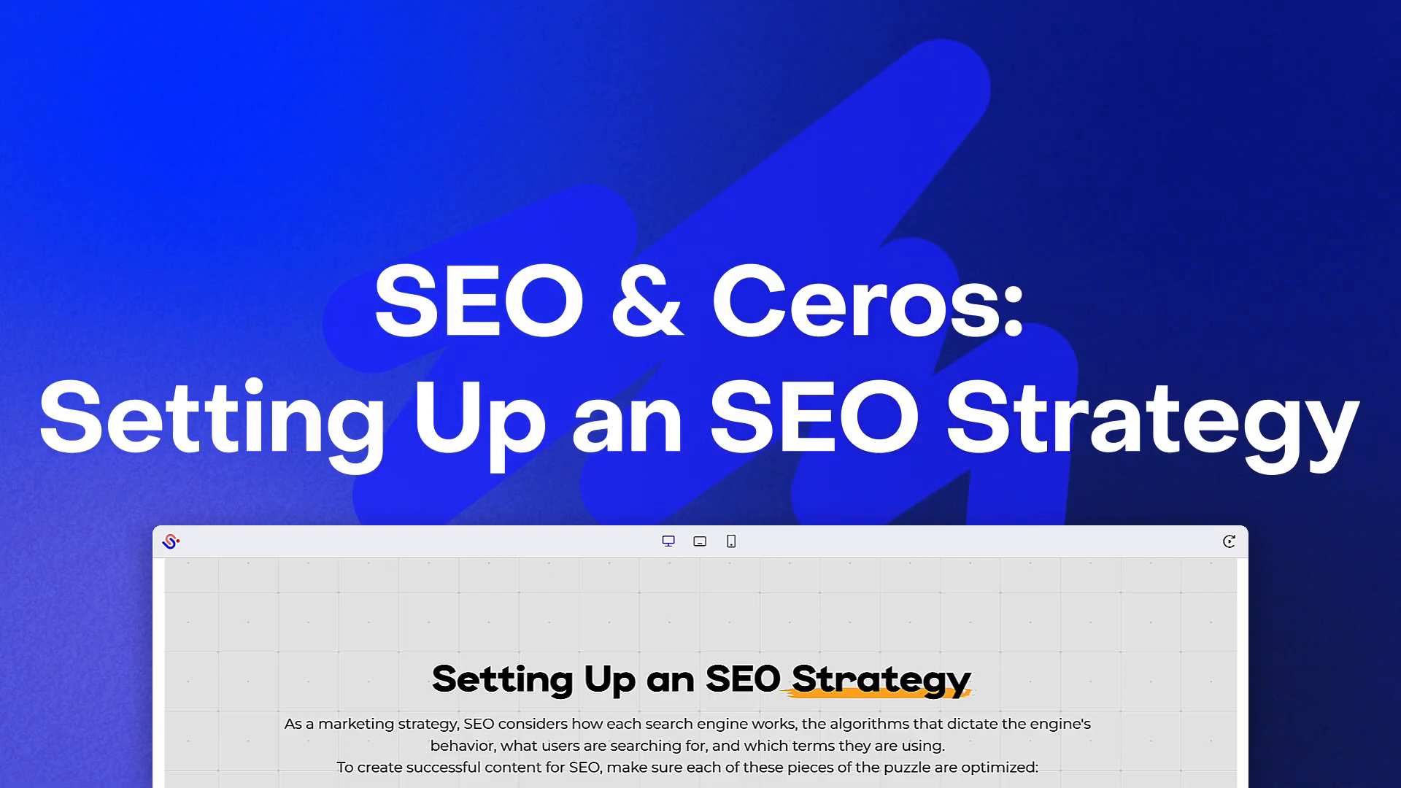
- Expand and then collapse the HTML Code card in the short-term set
{"action": "scroll", "scroll_direction": "down", "scroll_amount": 3}
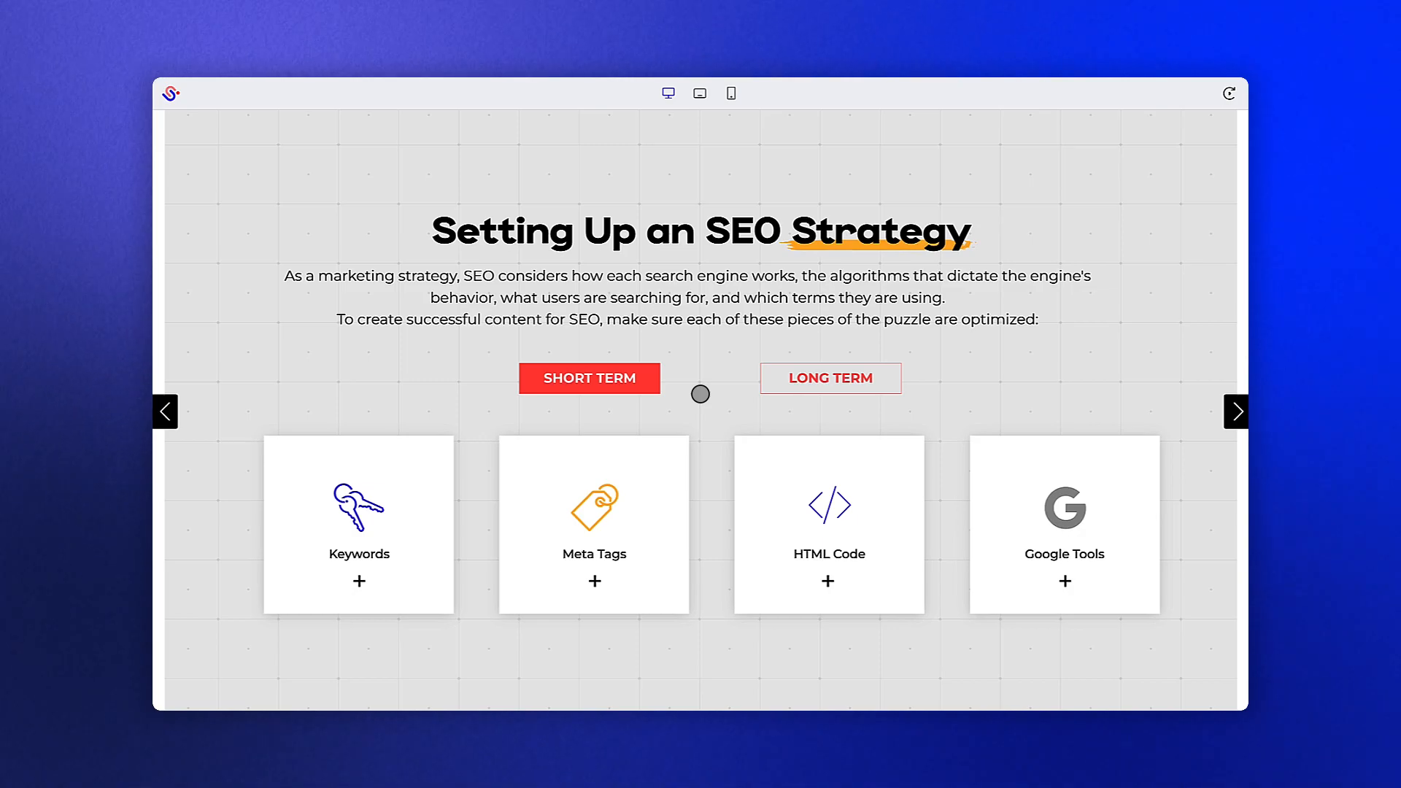
{"action": "left_click", "coordinate": [359, 581]}
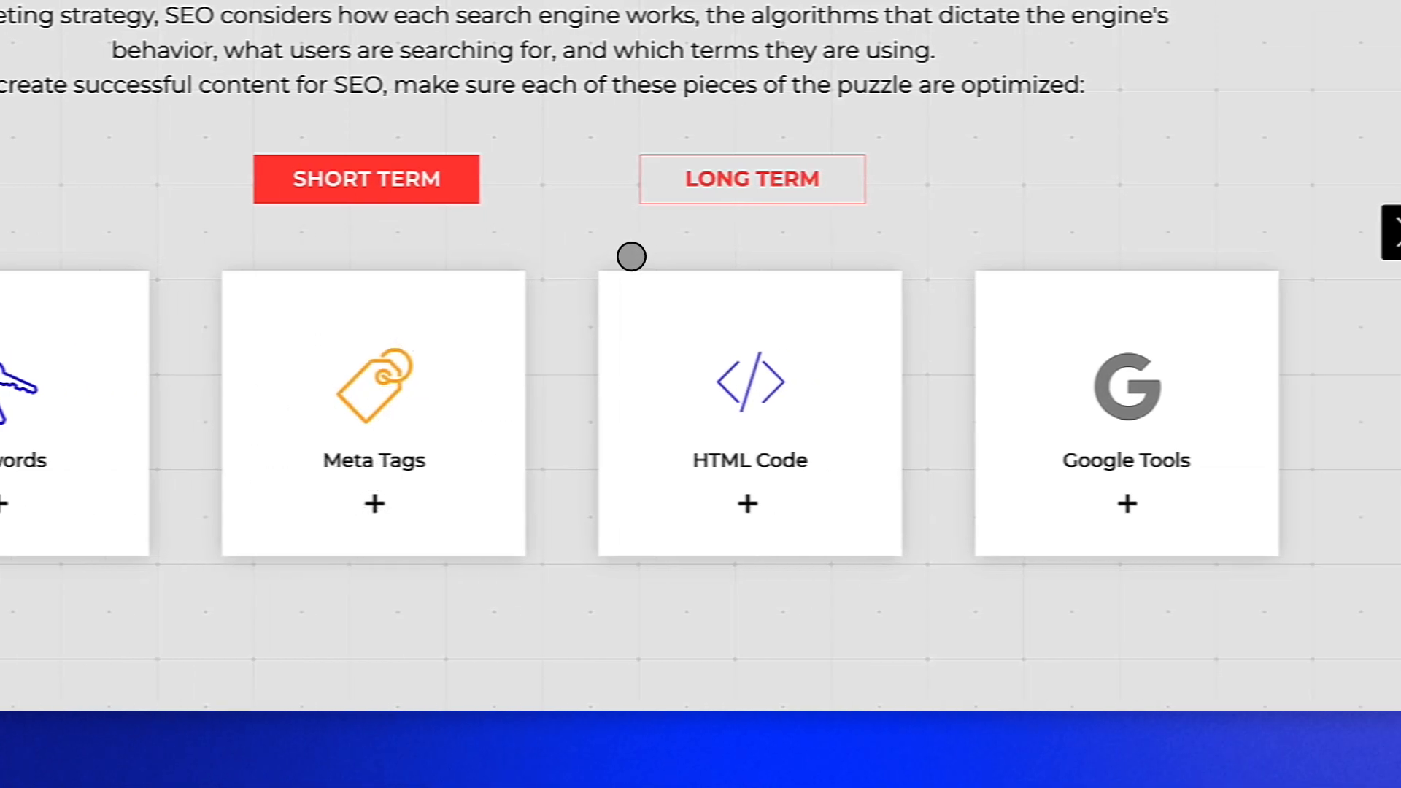
{"action": "left_click", "coordinate": [747, 504]}
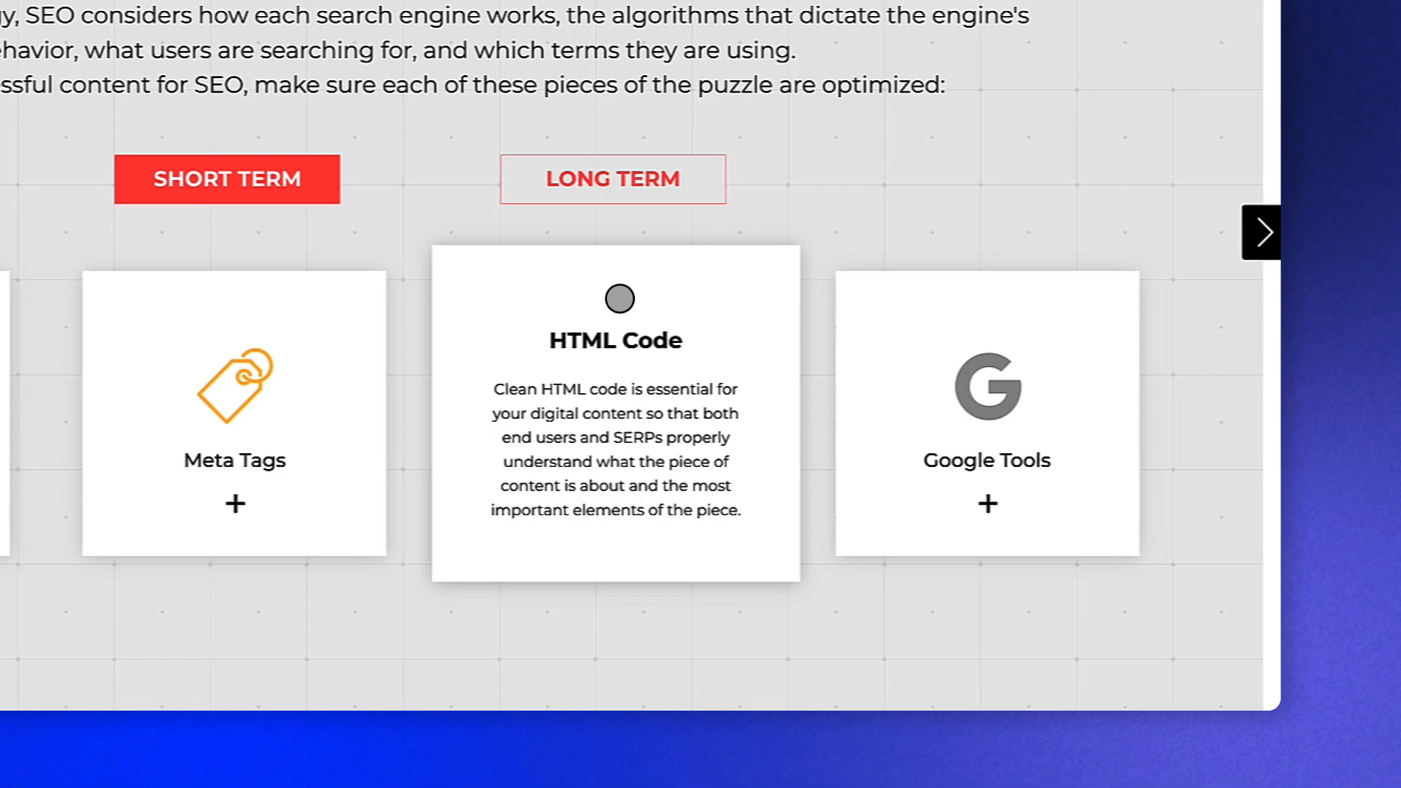
{"action": "left_click", "coordinate": [1262, 232]}
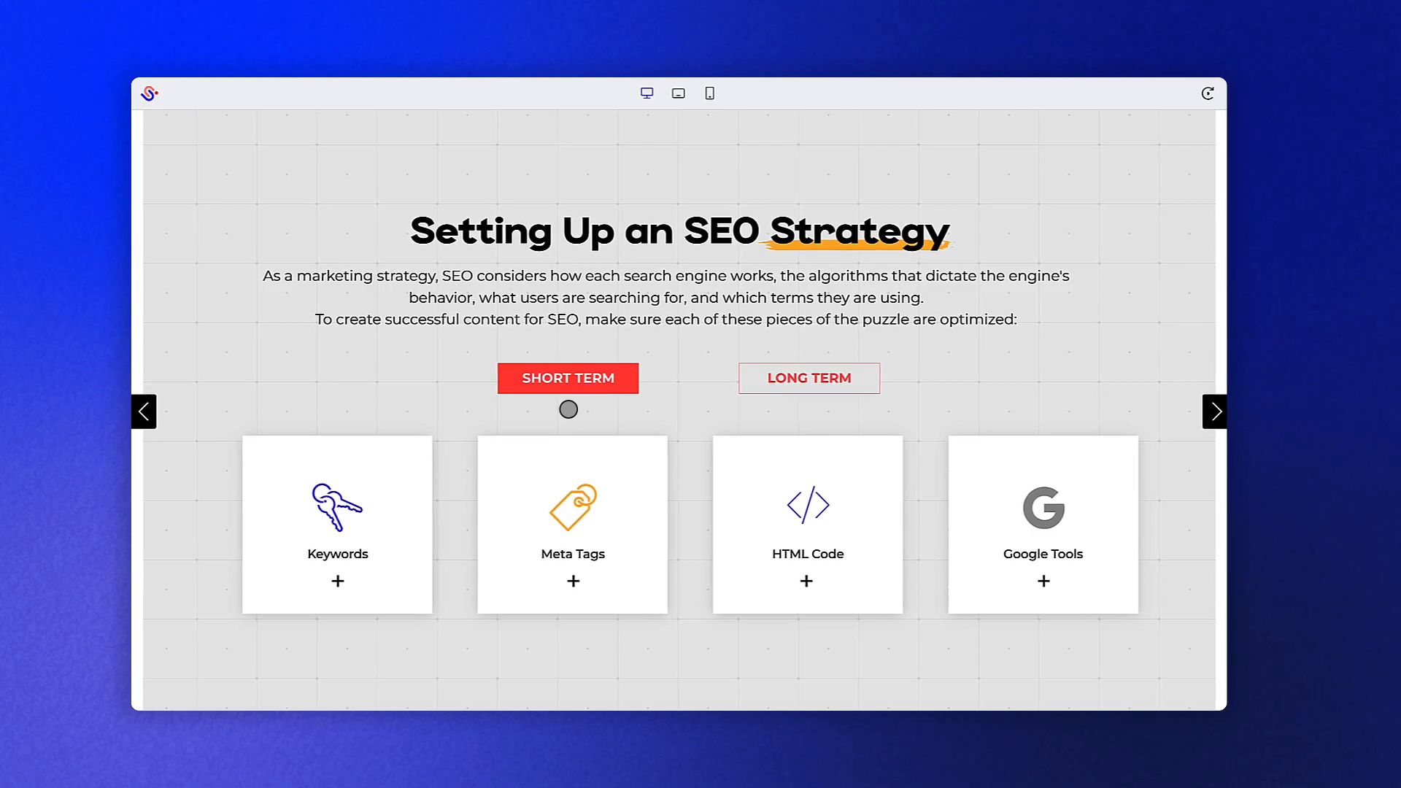
- Switch to the Long Term set showing Design, UX, Interactions and Time on Page
{"action": "left_click", "coordinate": [807, 376]}
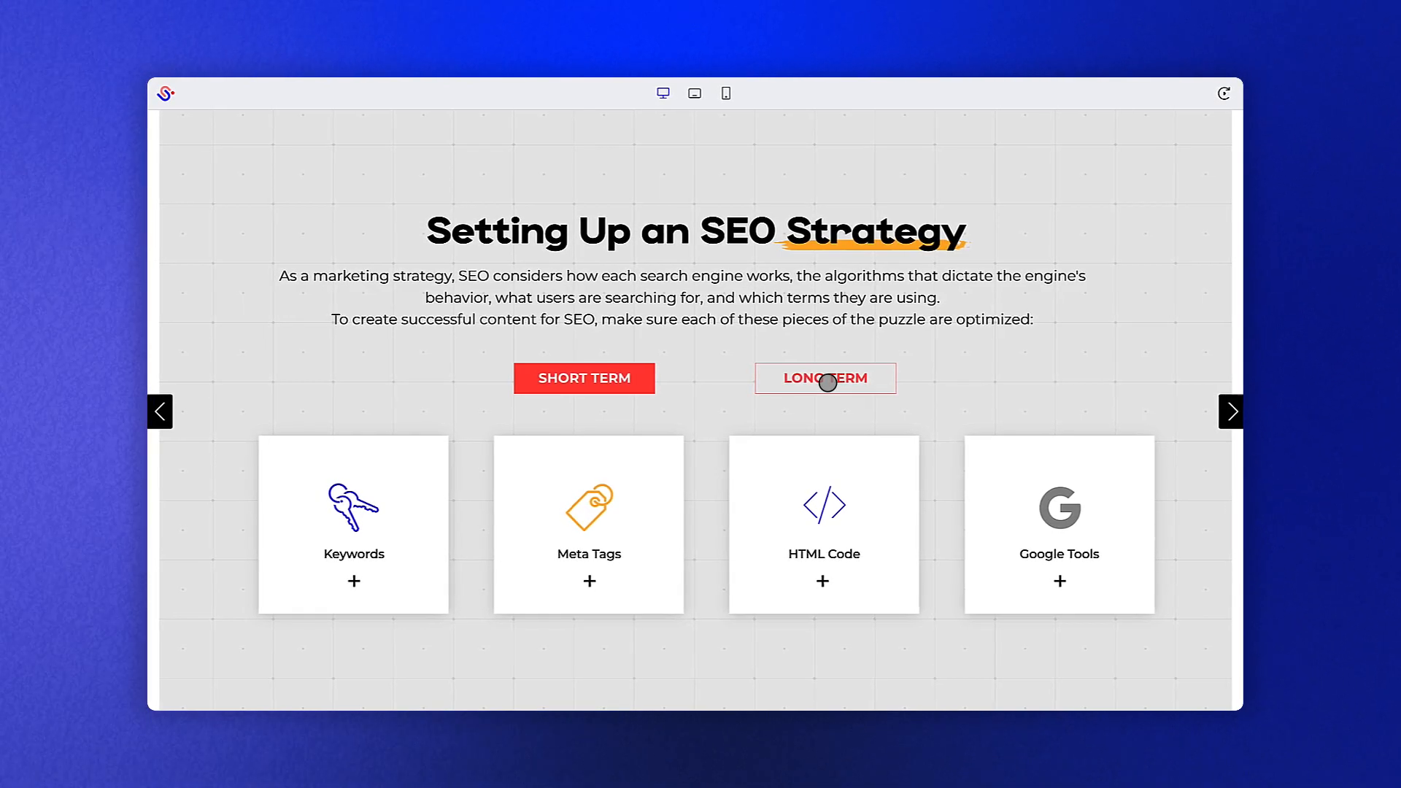
{"action": "left_click", "coordinate": [824, 378]}
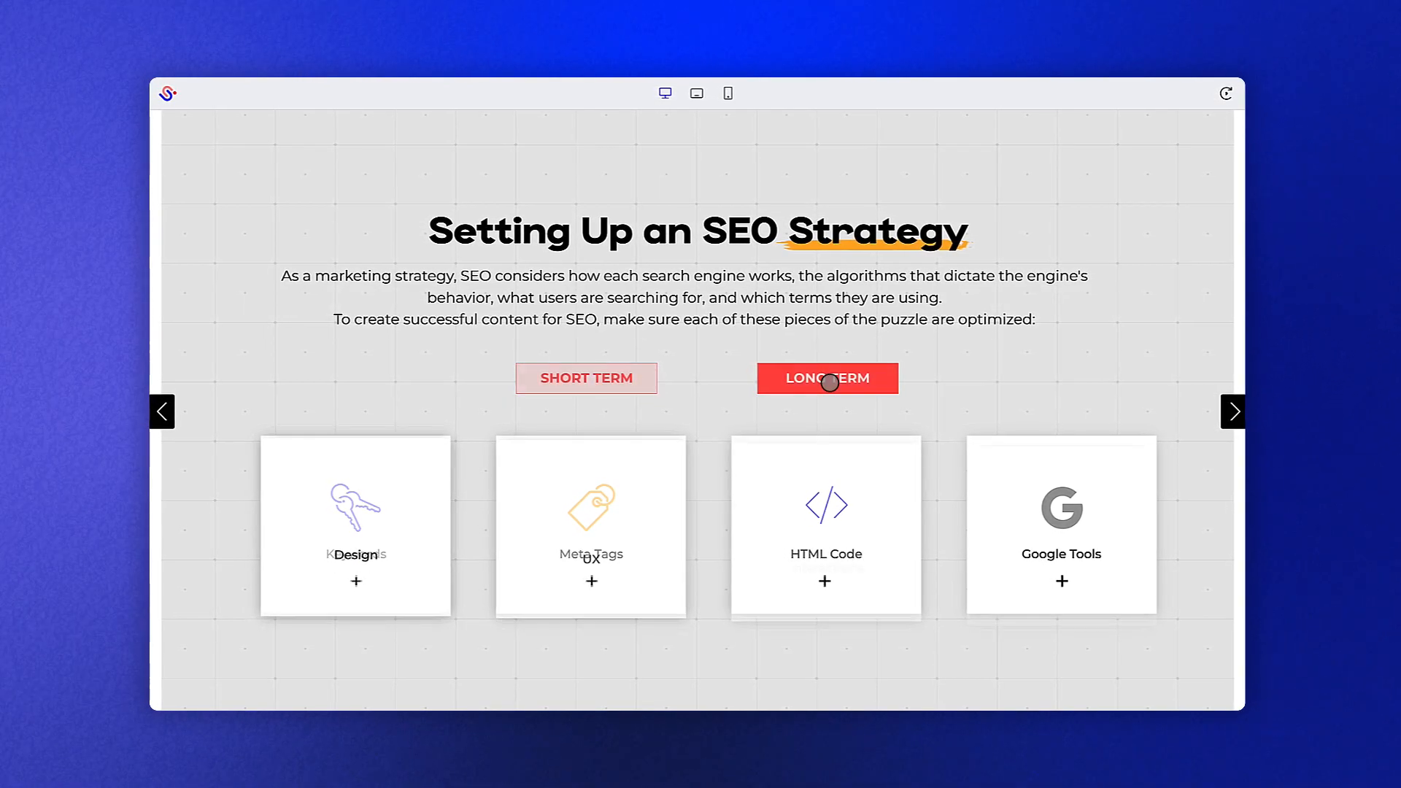
{"action": "left_click", "coordinate": [826, 378]}
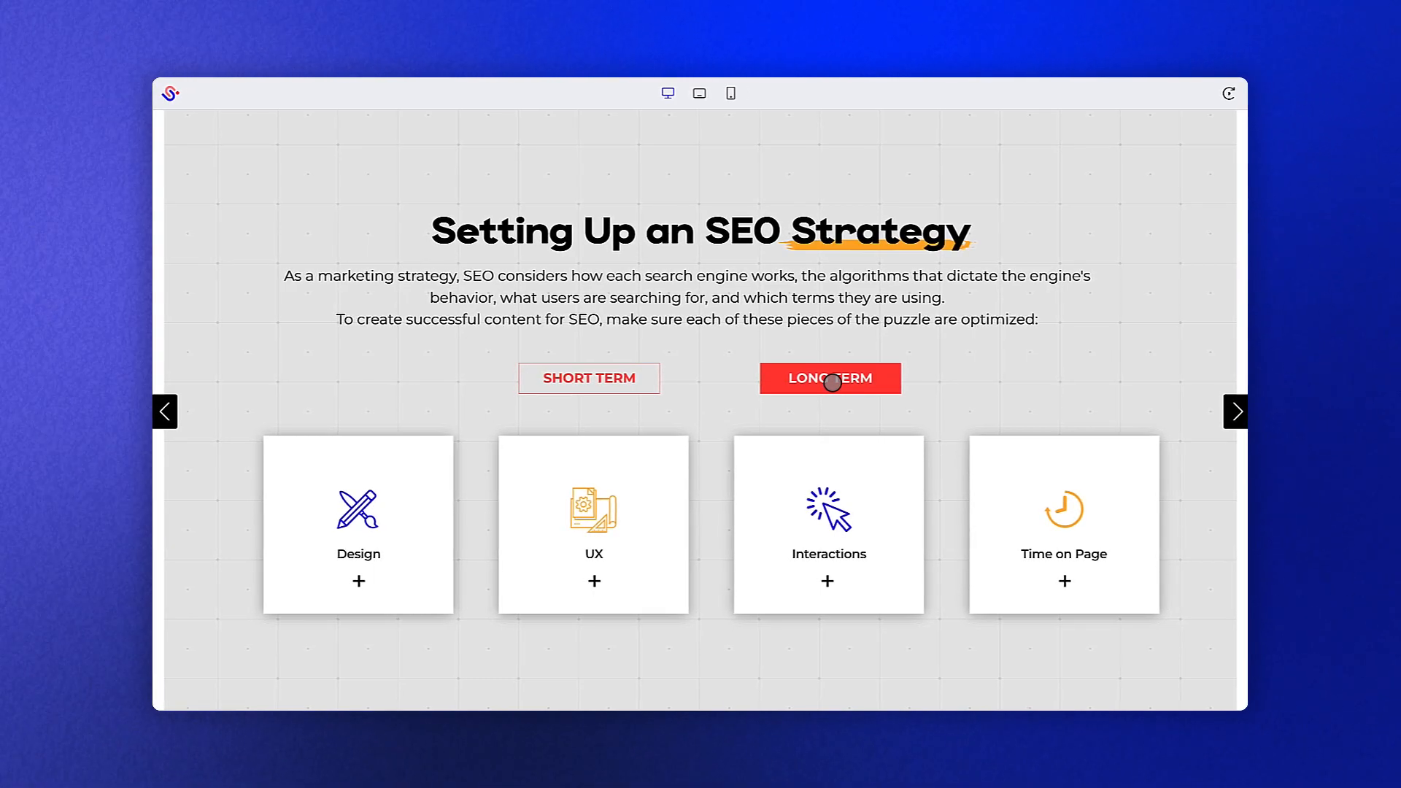
- Expand the long-term cards in turn, leaving Time on Page showing its explanation
{"action": "left_click", "coordinate": [358, 581]}
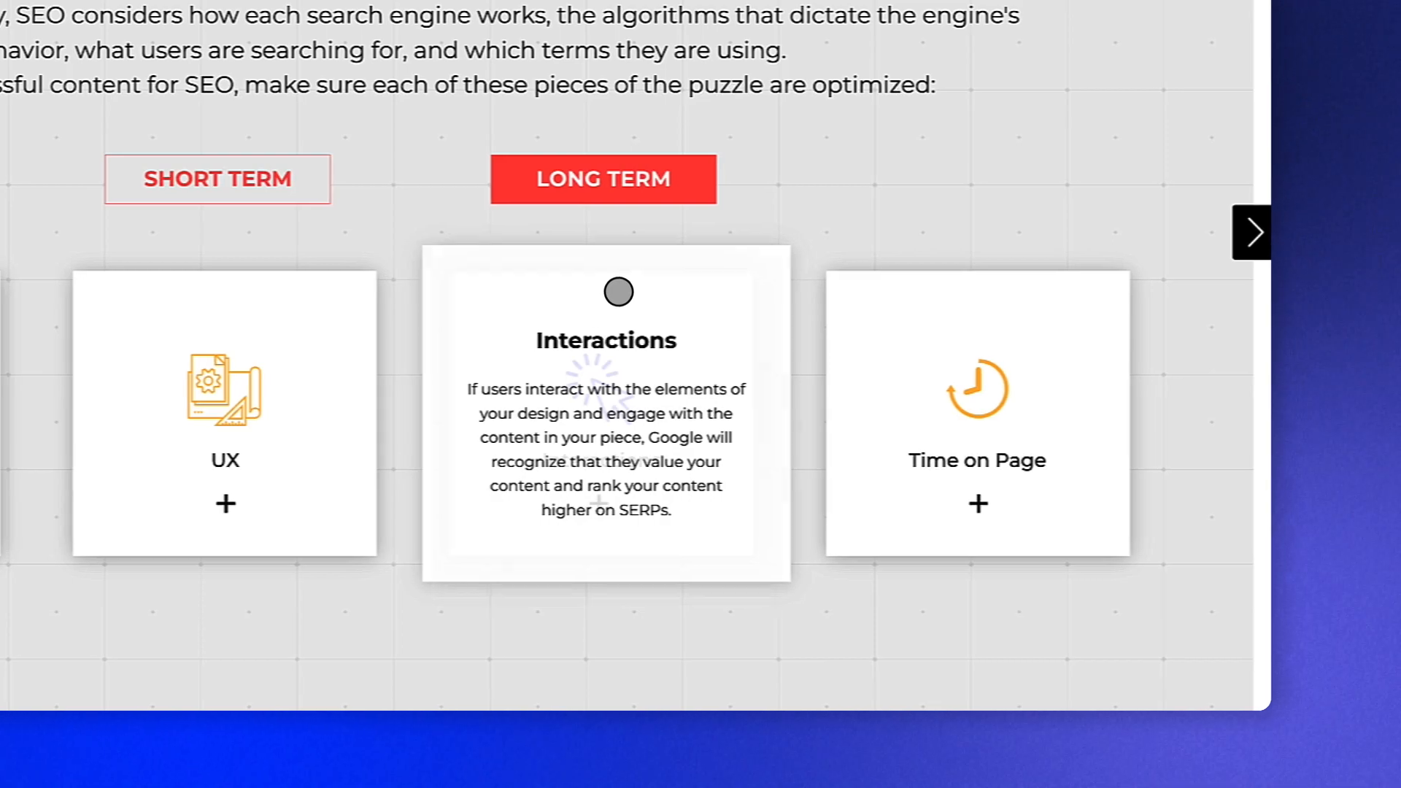
{"action": "left_click", "coordinate": [1253, 233]}
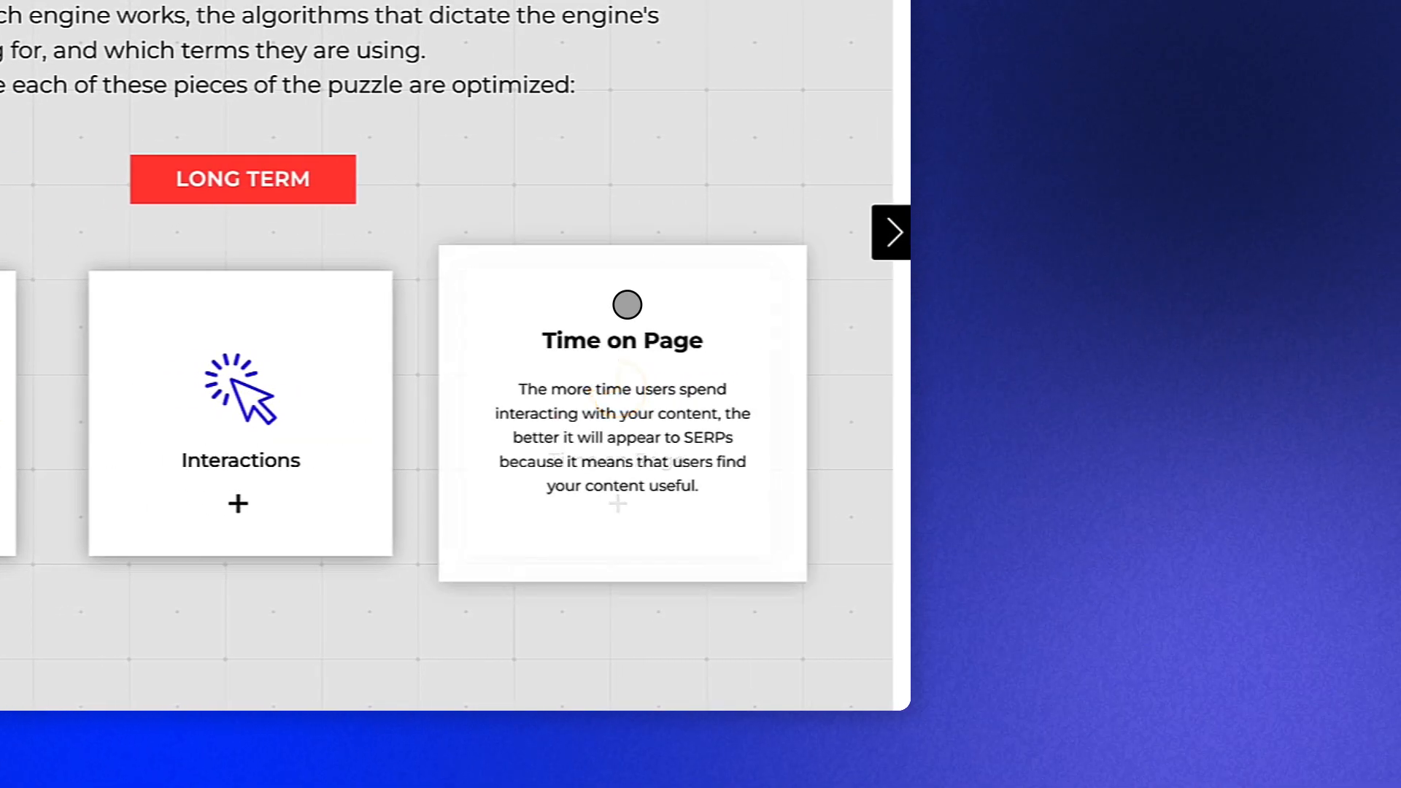